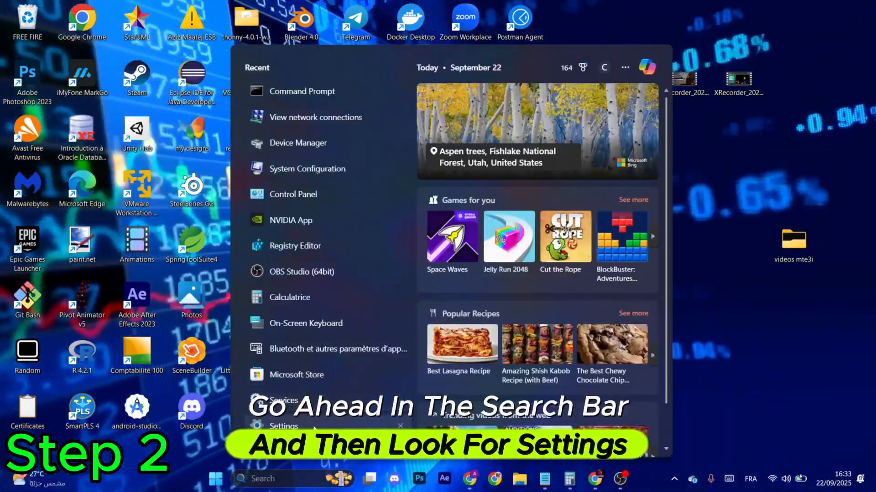
# Step: Launch the Settings app from the Start menu search results
pyautogui.click(284, 426)
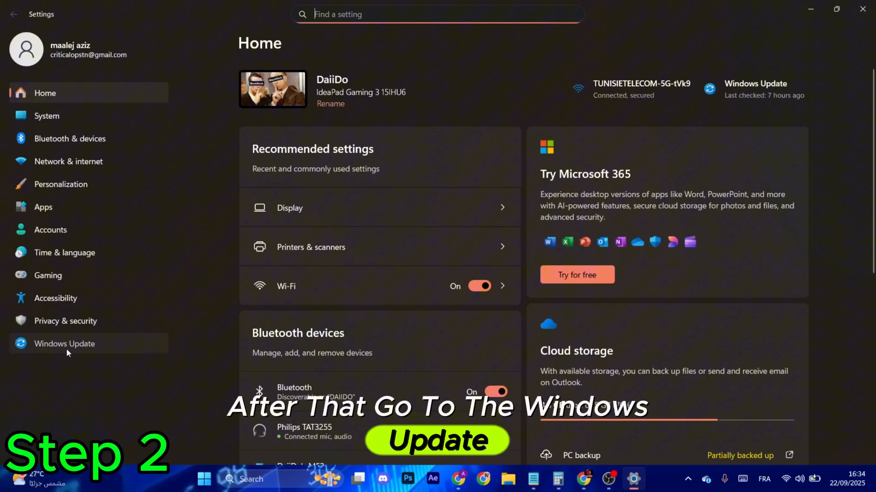
# Step: Select Windows Update in the Settings sidebar to check for updates
pyautogui.click(64, 344)
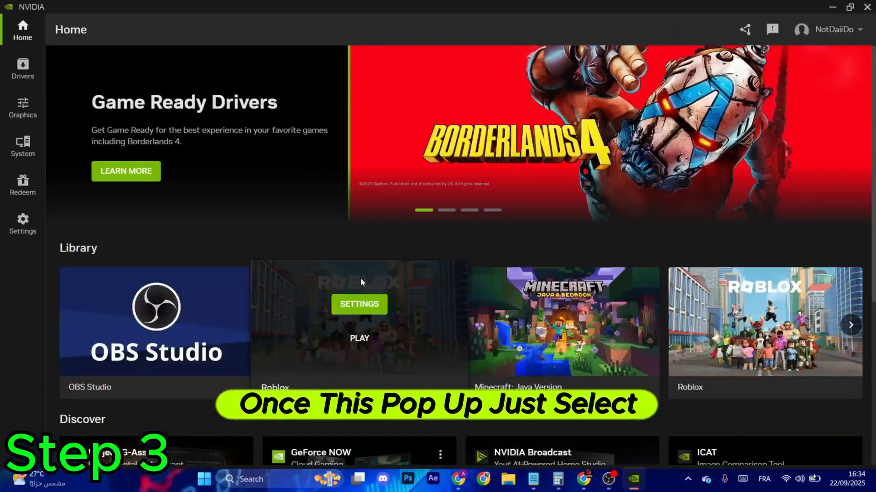
# Step: Go to the Drivers section of the NVIDIA app's sidebar
pyautogui.click(23, 68)
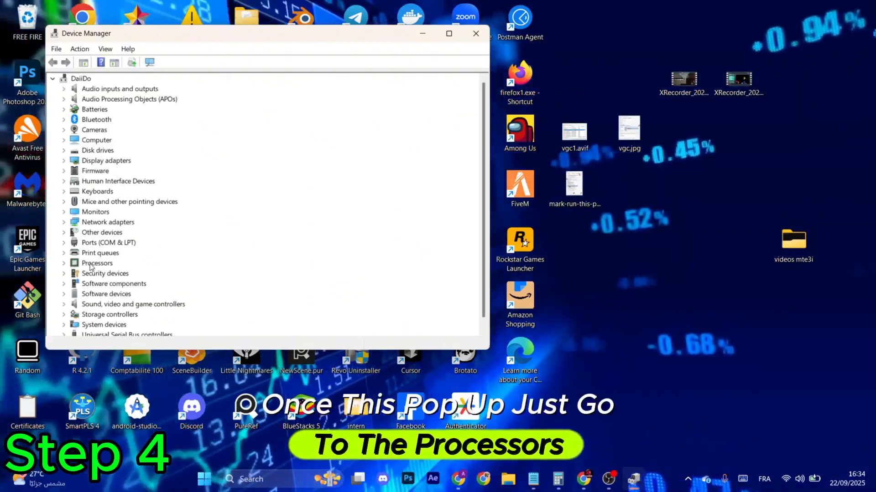
# Step: Run Scan for hardware changes on the Processors category in Device Manager
pyautogui.rightClick(96, 263)
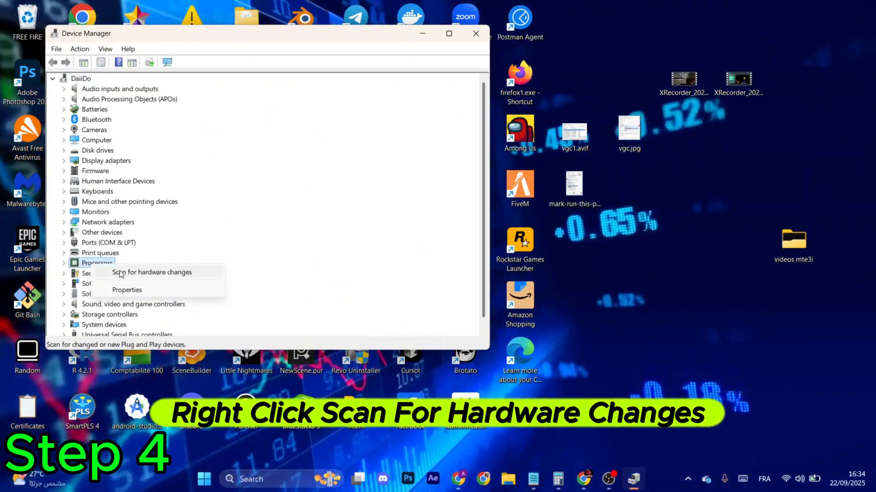
pyautogui.click(151, 272)
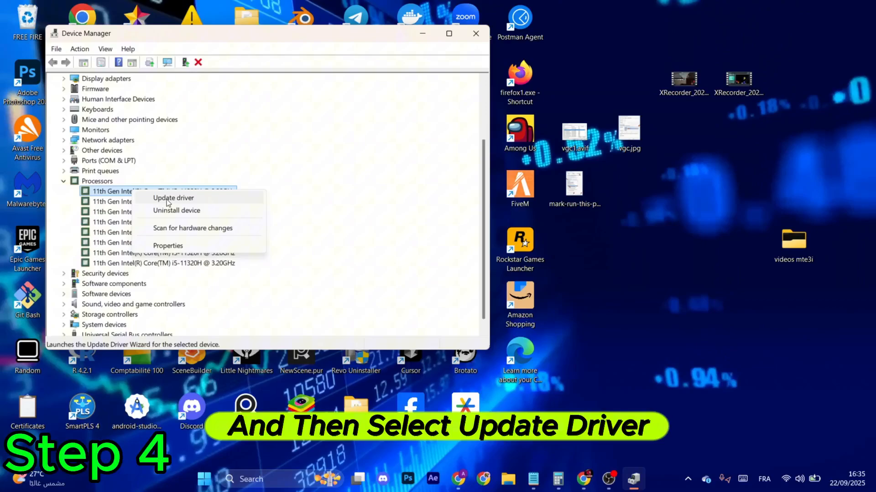
# Step: Confirm the processor's best driver is already installed, then bring up the Start power options
pyautogui.click(172, 198)
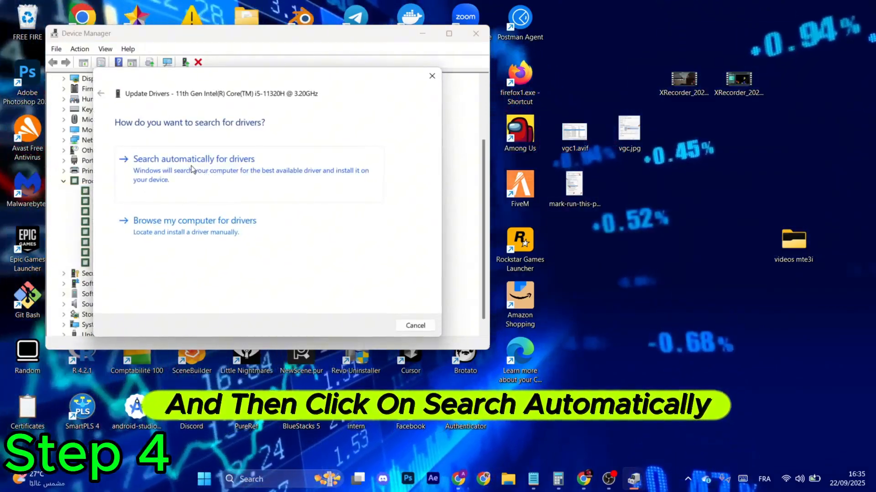
pyautogui.click(194, 159)
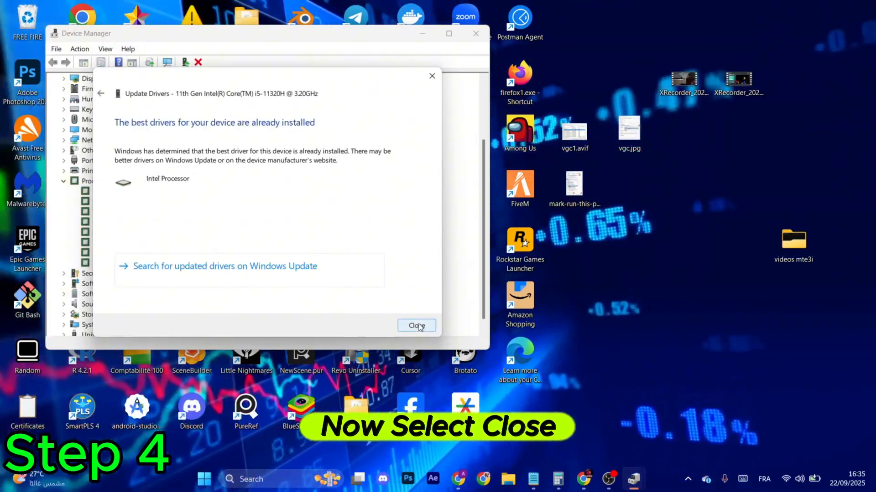
pyautogui.click(417, 326)
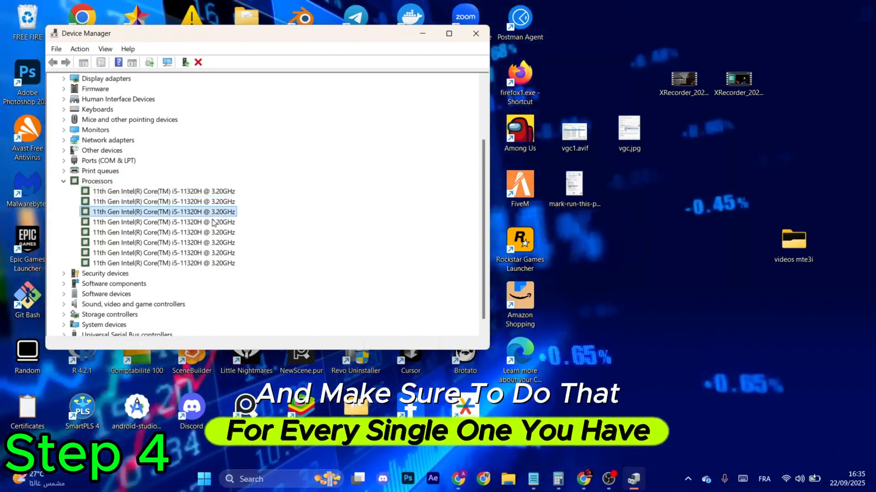
pyautogui.click(476, 34)
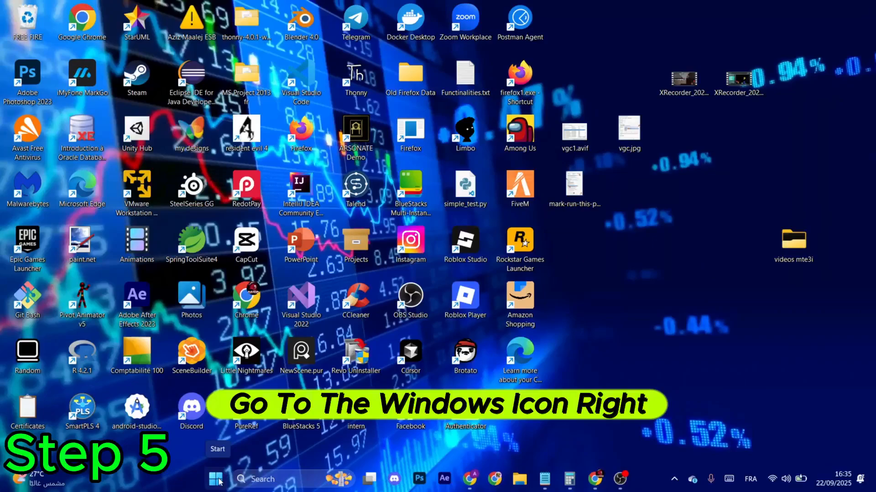
pyautogui.click(215, 479)
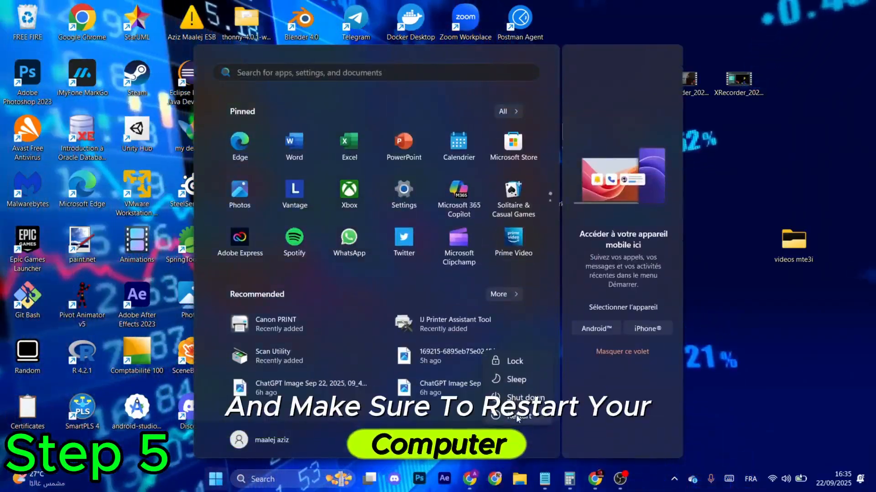